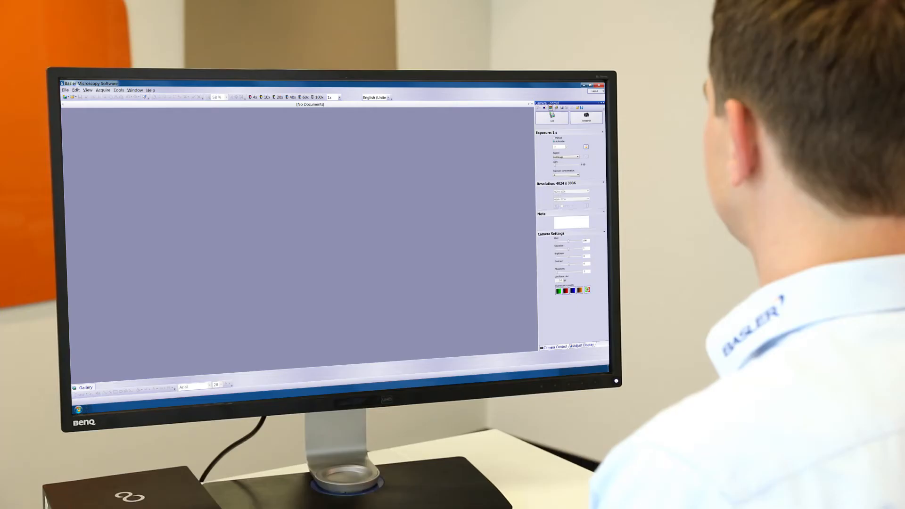
Keep exposure automatic, metered on a 30% spot with -50% compensation (28.3 ms).
{"action": "left_click", "coordinate": [551, 118]}
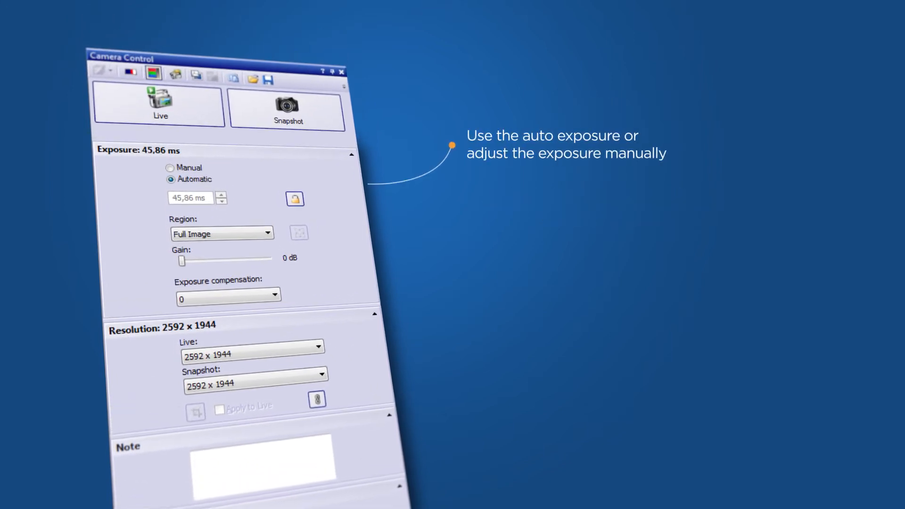
{"action": "left_click", "coordinate": [170, 167]}
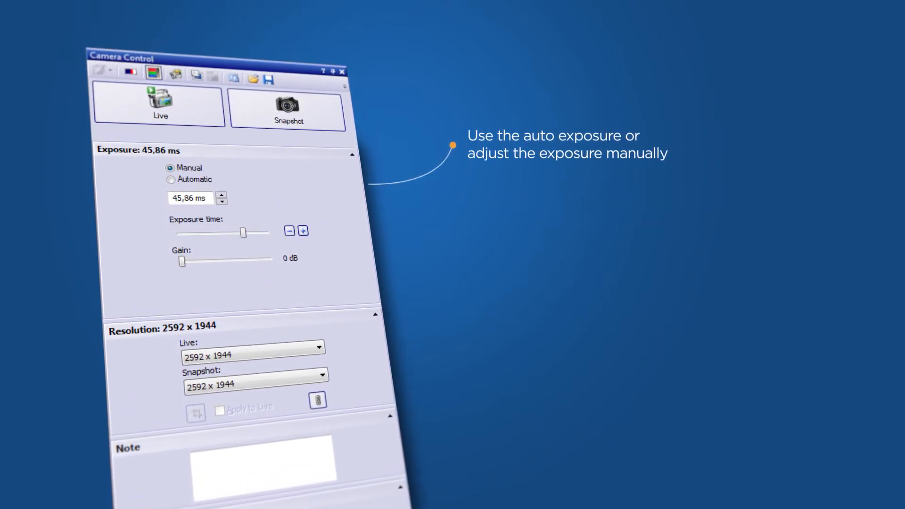
{"action": "left_click", "coordinate": [171, 180]}
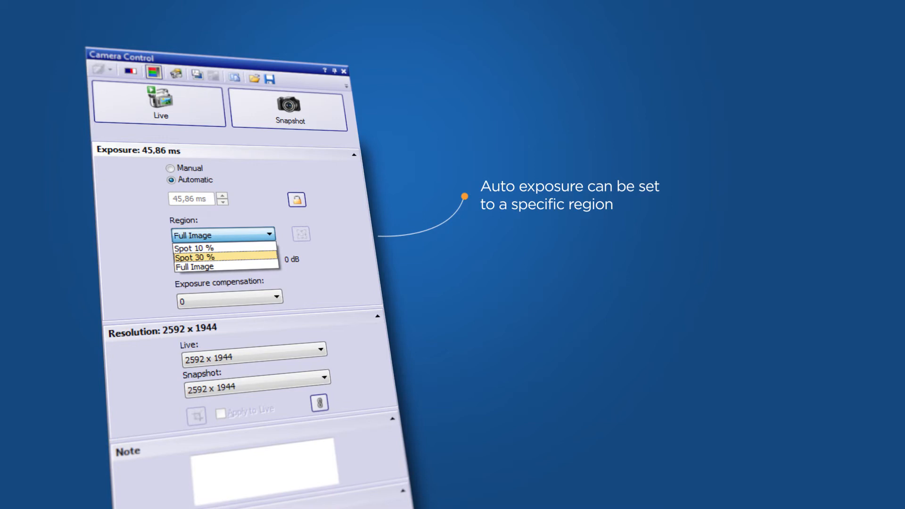
{"action": "left_click", "coordinate": [205, 257]}
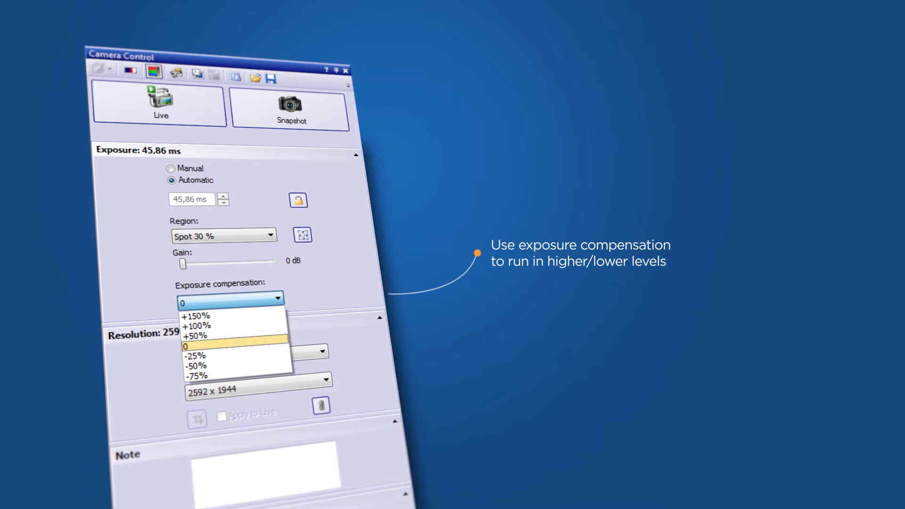
{"action": "mouse_move", "coordinate": [199, 328]}
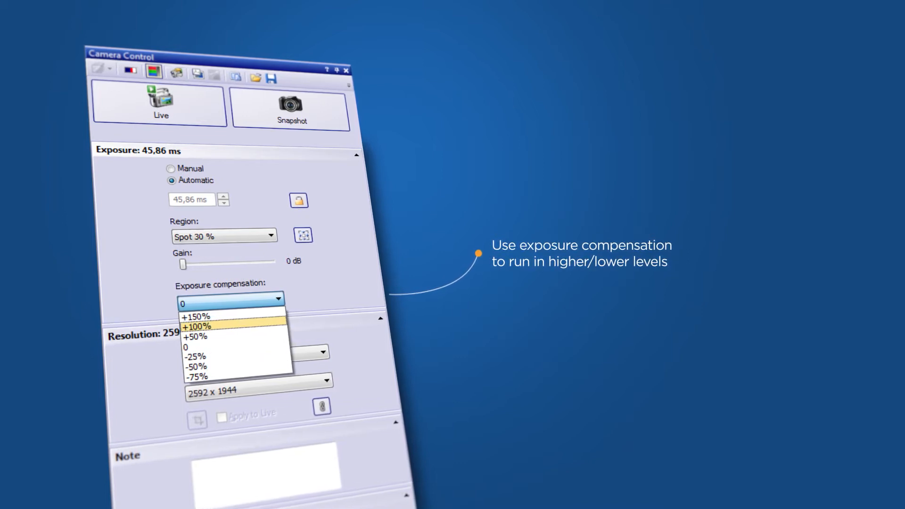
{"action": "left_click", "coordinate": [199, 367]}
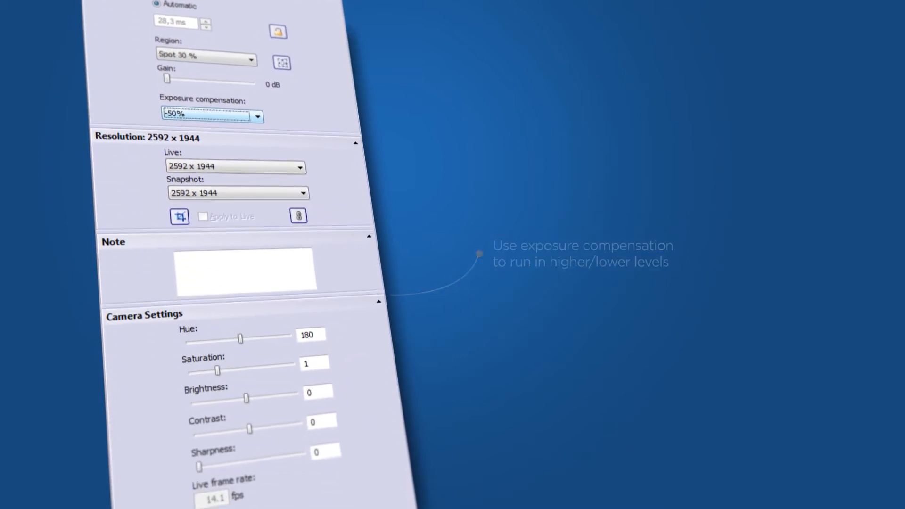
Enter the note 'Bovine Pulmonary Artery Endothelial Cells (BPAEC)' and raise sharpness to 1.
{"action": "type", "text": "Bovine Pulmonary Artery Endothelial Cells (BPAEC)"}
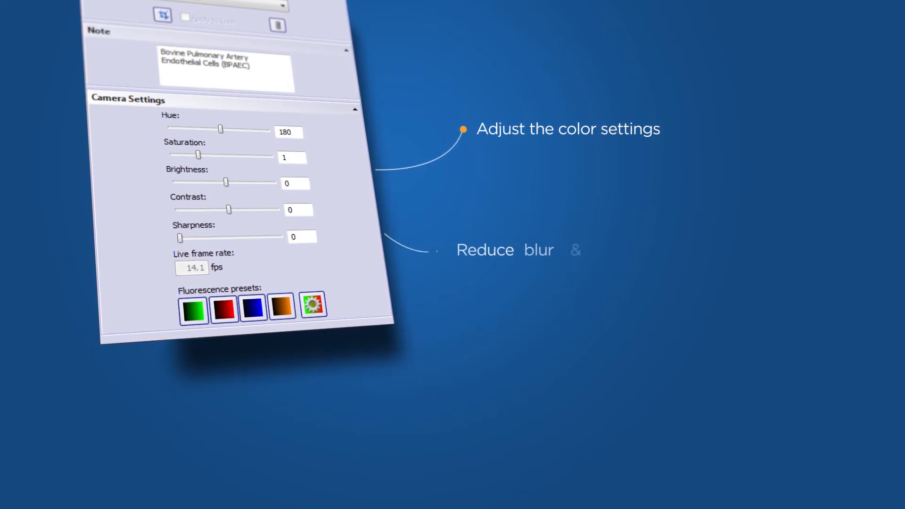
{"action": "left_click_drag", "start_coordinate": [180, 237], "coordinate": [202, 238]}
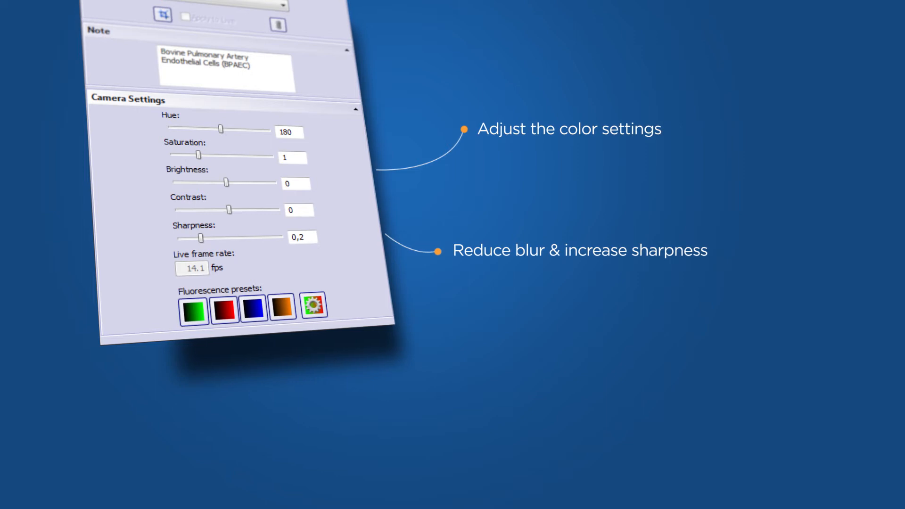
{"action": "left_click_drag", "start_coordinate": [201, 237], "coordinate": [242, 237]}
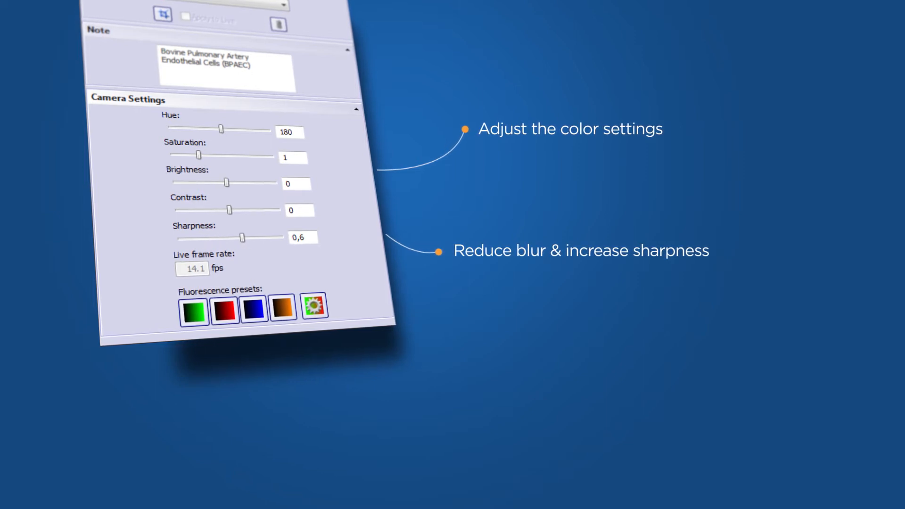
{"action": "left_click_drag", "start_coordinate": [242, 237], "coordinate": [280, 237]}
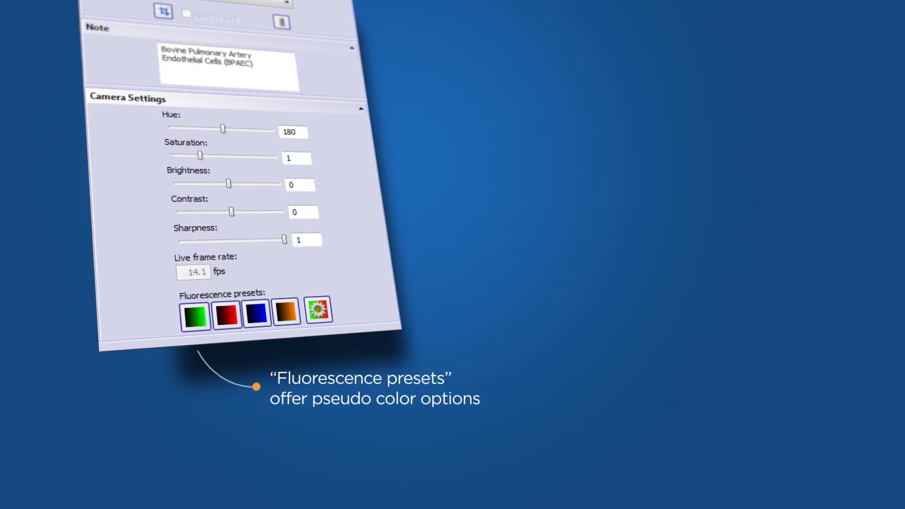
Preview the green, red and blue fluorescence presets, finishing back on green.
{"action": "left_click", "coordinate": [195, 312]}
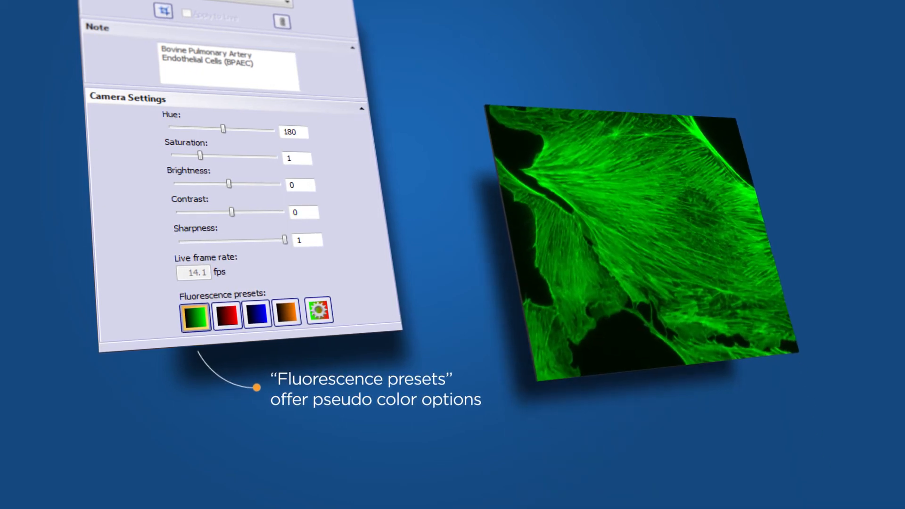
{"action": "left_click", "coordinate": [227, 313]}
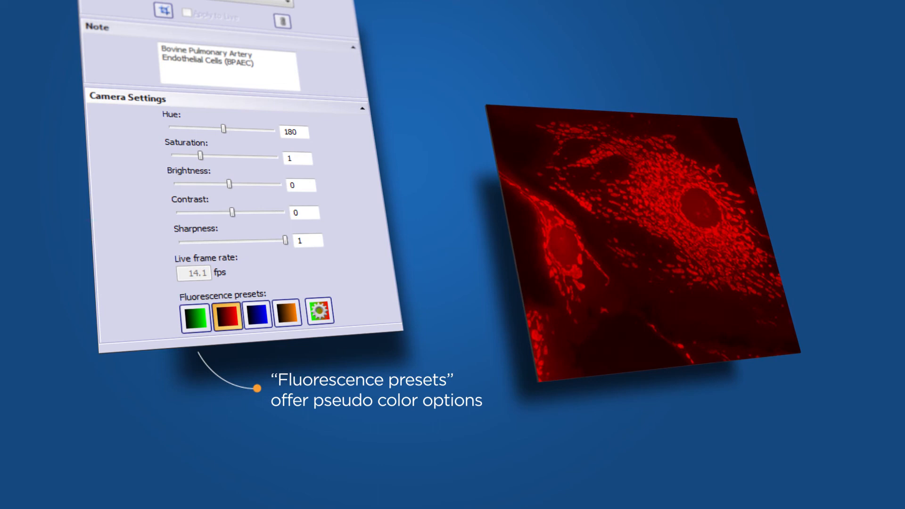
{"action": "left_click", "coordinate": [259, 315]}
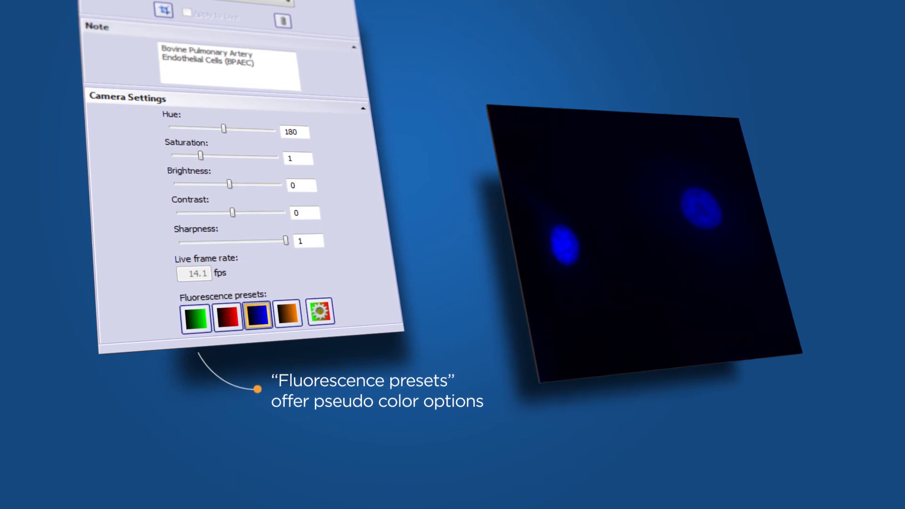
{"action": "left_click", "coordinate": [195, 314]}
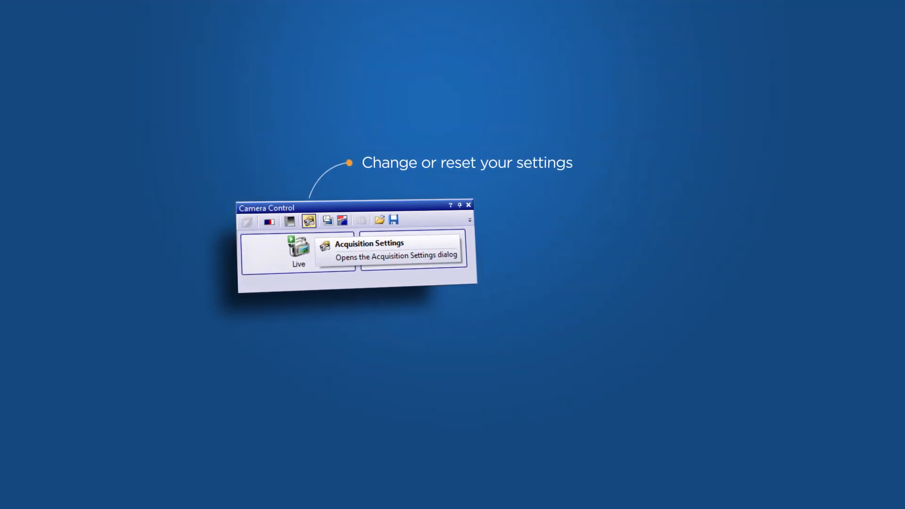
Reset camera saturation and hue to their defaults in Acquisition Settings.
{"action": "left_click", "coordinate": [308, 221]}
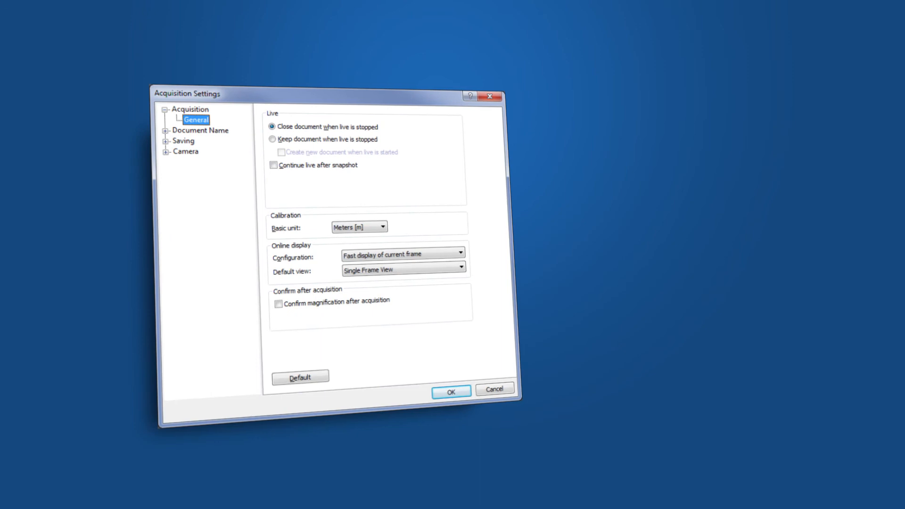
{"action": "left_click", "coordinate": [195, 183]}
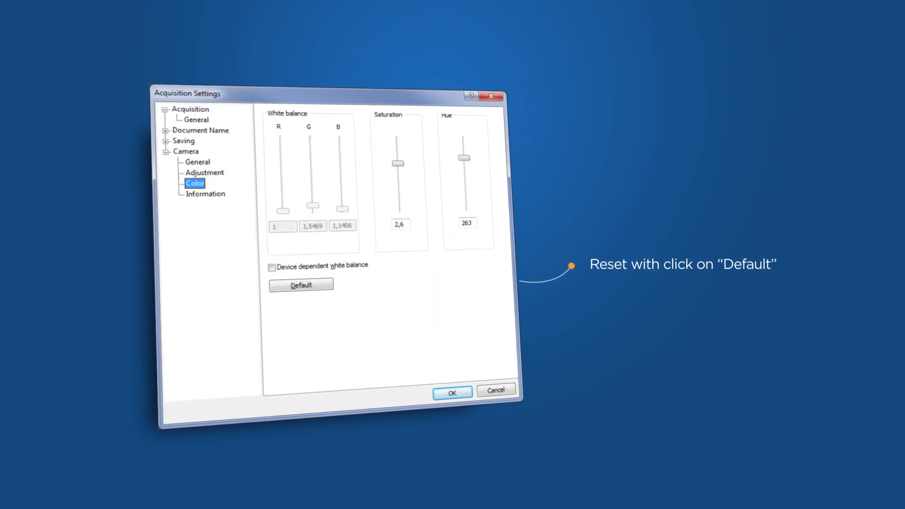
{"action": "left_click", "coordinate": [301, 285]}
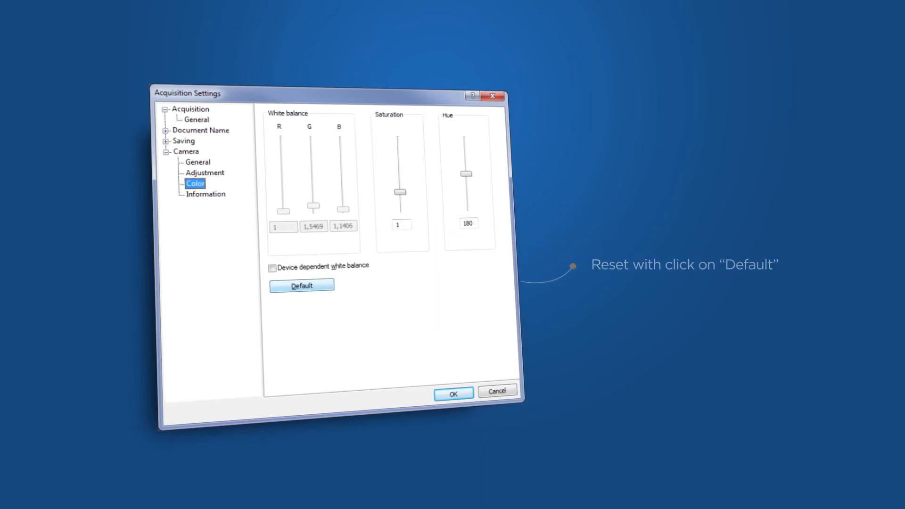
Name snapshots Blood_Cells with the time and a three-digit counter.
{"action": "left_click", "coordinate": [201, 119]}
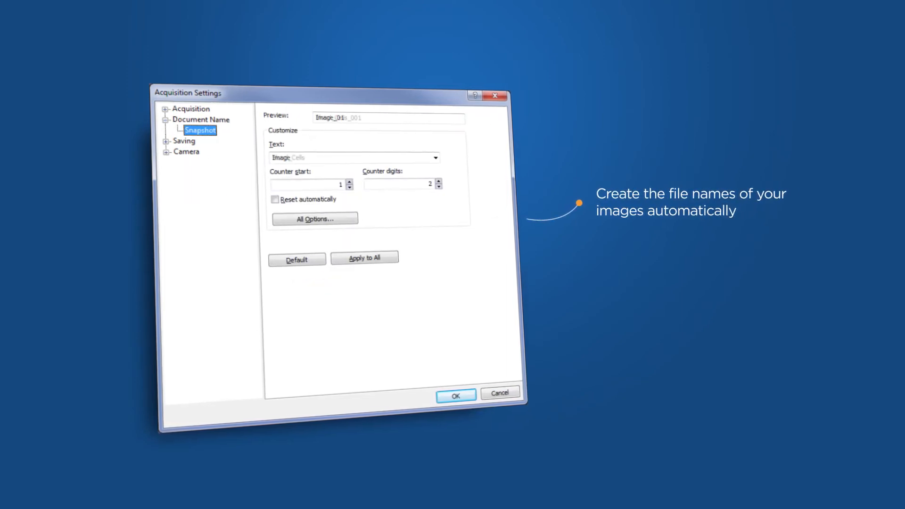
{"action": "left_click", "coordinate": [314, 218]}
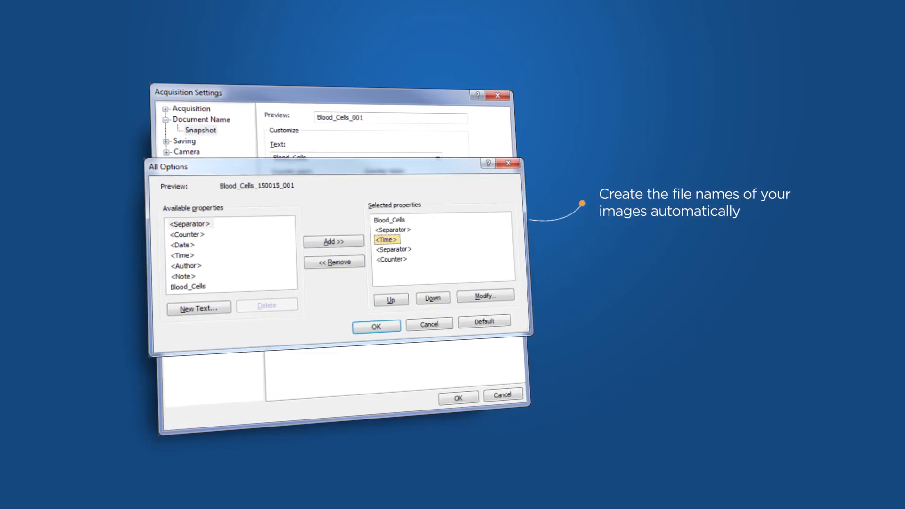
{"action": "left_click", "coordinate": [375, 327]}
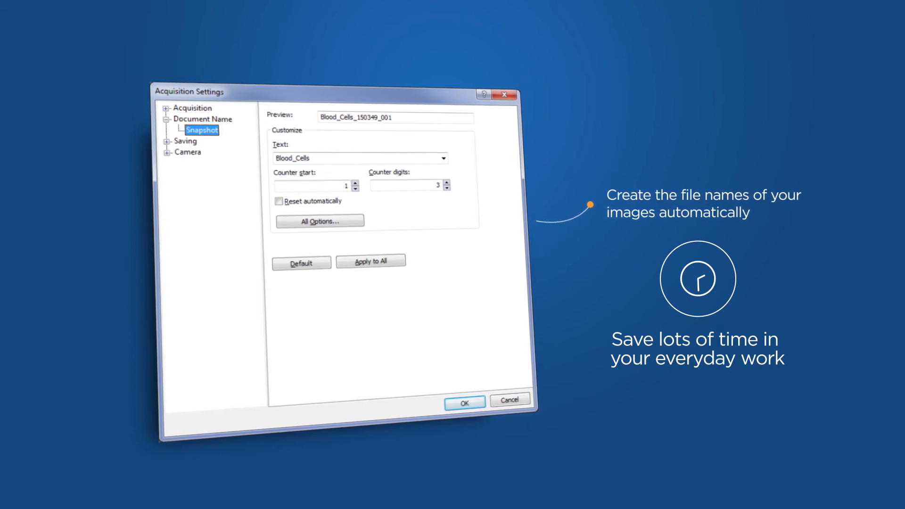
{"action": "left_click", "coordinate": [203, 152]}
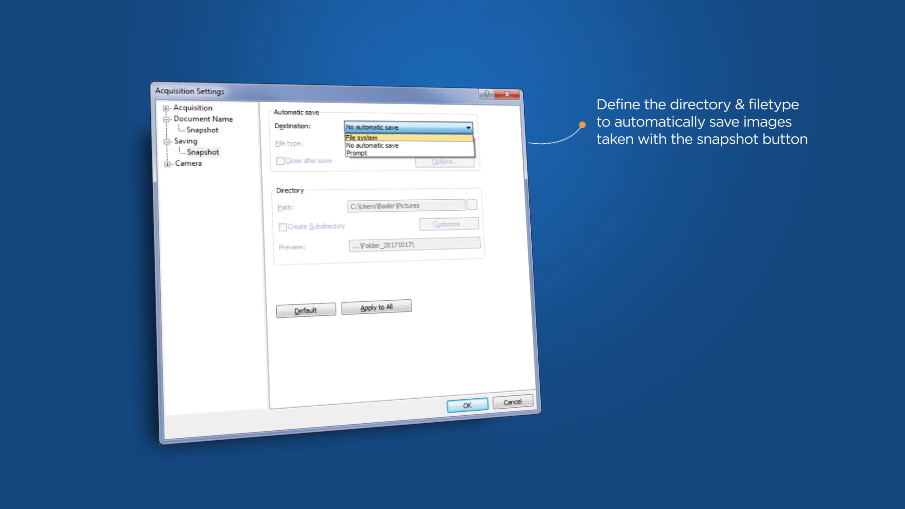
Auto-save snapshots to the file system as JPEG (JFIF) *.jpg files.
{"action": "left_click", "coordinate": [360, 137]}
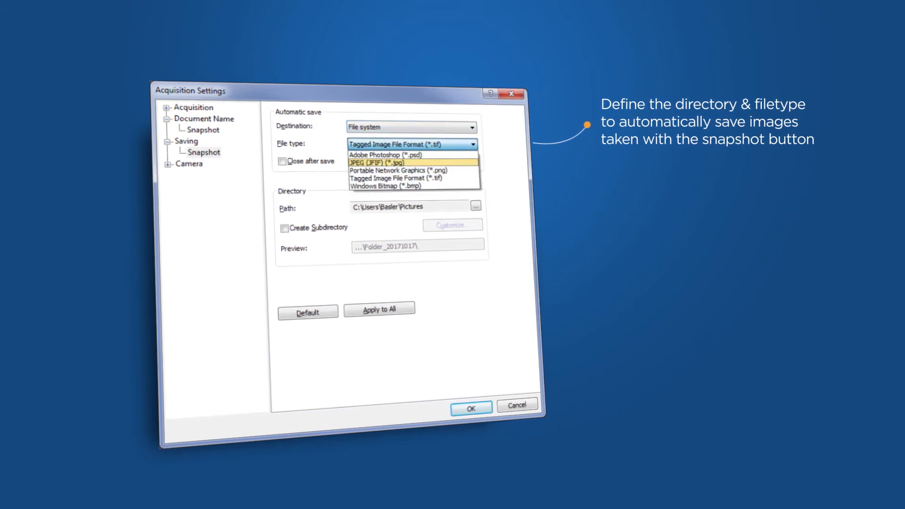
{"action": "left_click", "coordinate": [378, 163]}
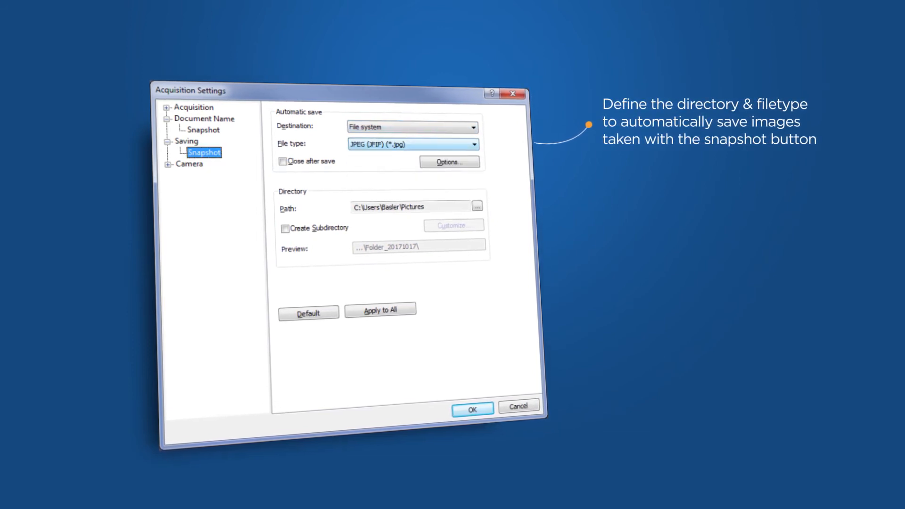
{"action": "left_click", "coordinate": [284, 229]}
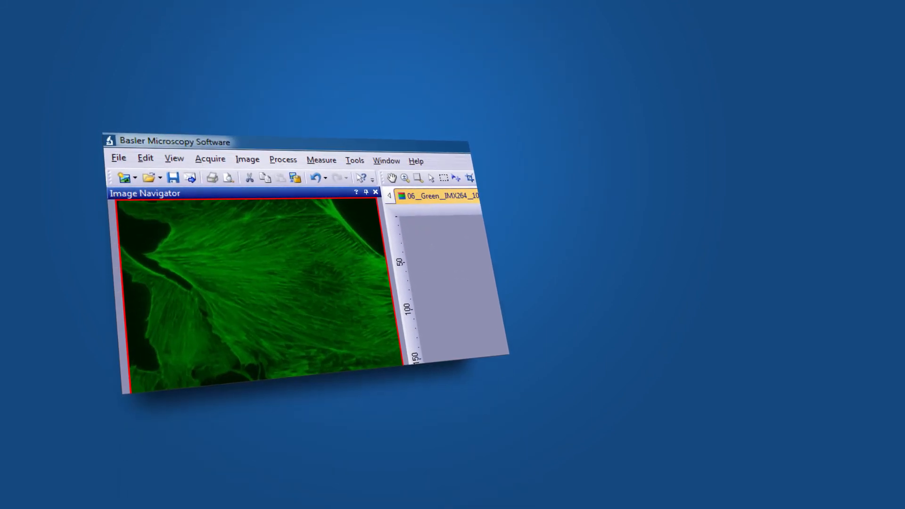
Turn on Dark Application Skin from the View menu.
{"action": "left_click", "coordinate": [174, 158]}
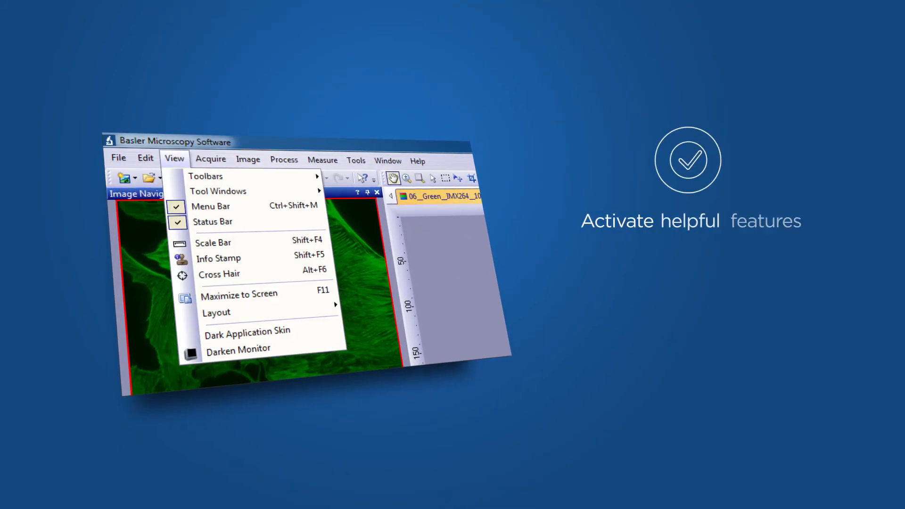
{"action": "mouse_move", "coordinate": [218, 190]}
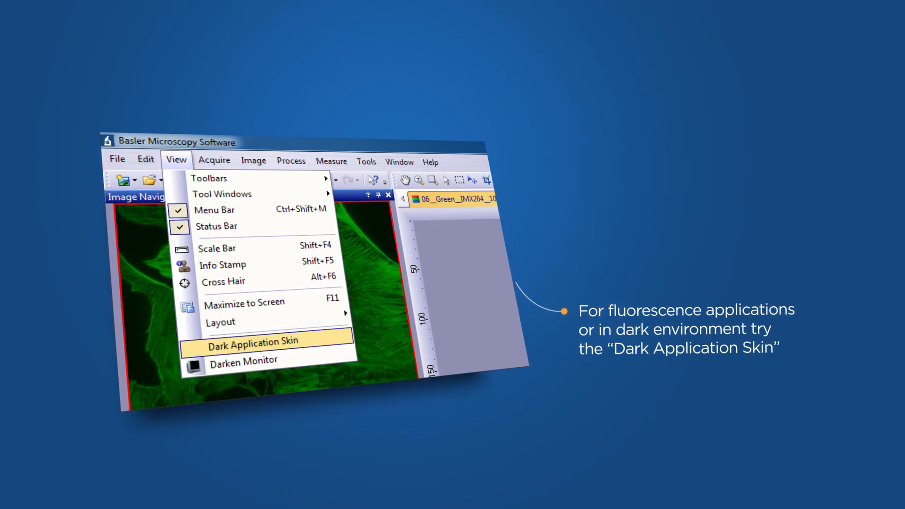
{"action": "left_click", "coordinate": [254, 340]}
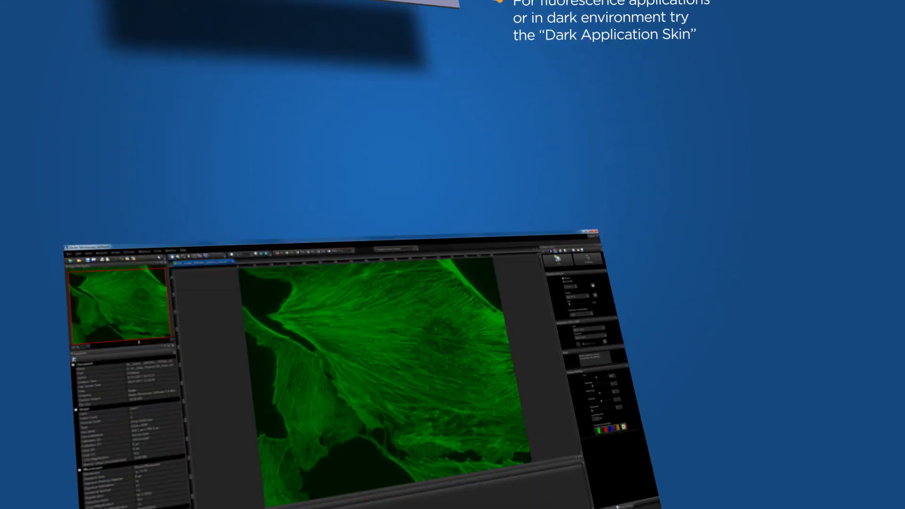